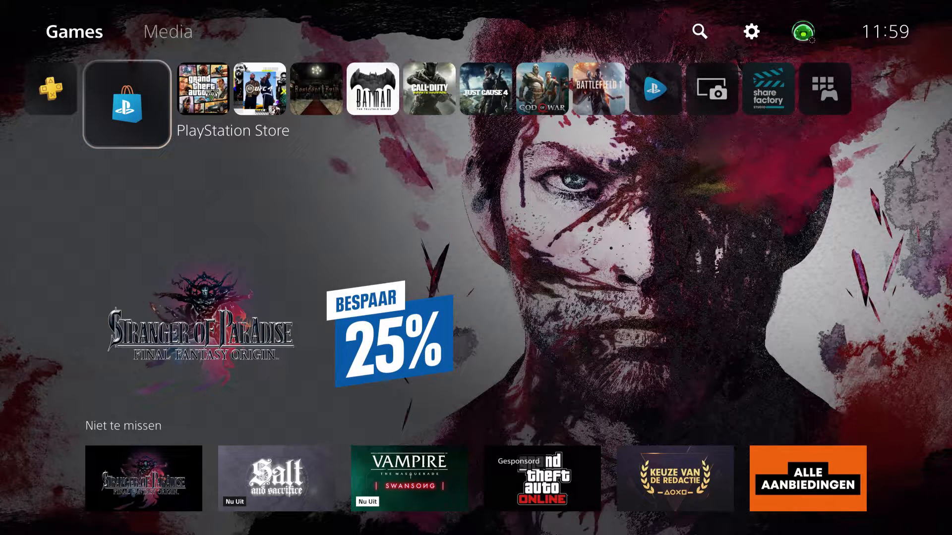
mouse_move(699, 30)
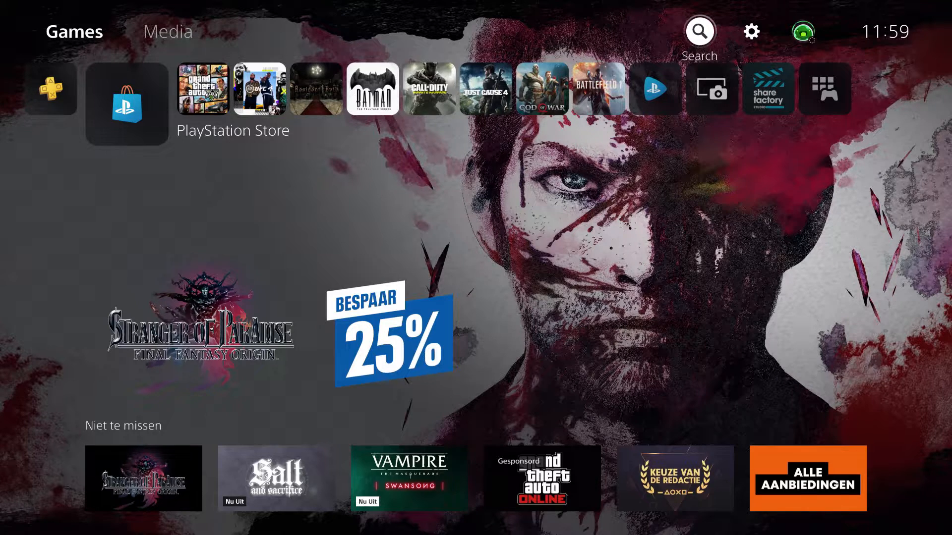
Open the console's Settings from the gear icon on the home screen
left_click(750, 32)
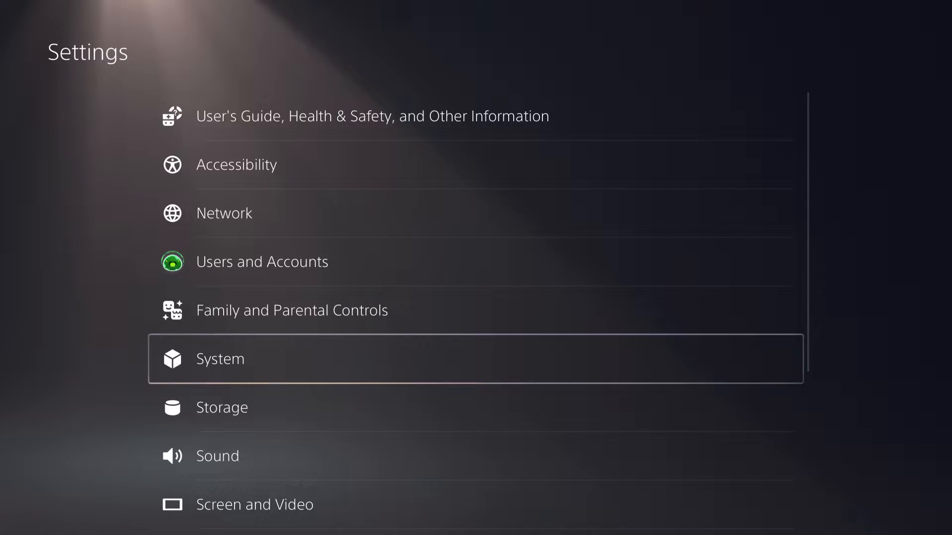
Navigate System > System Software > Reset Options
left_click(220, 359)
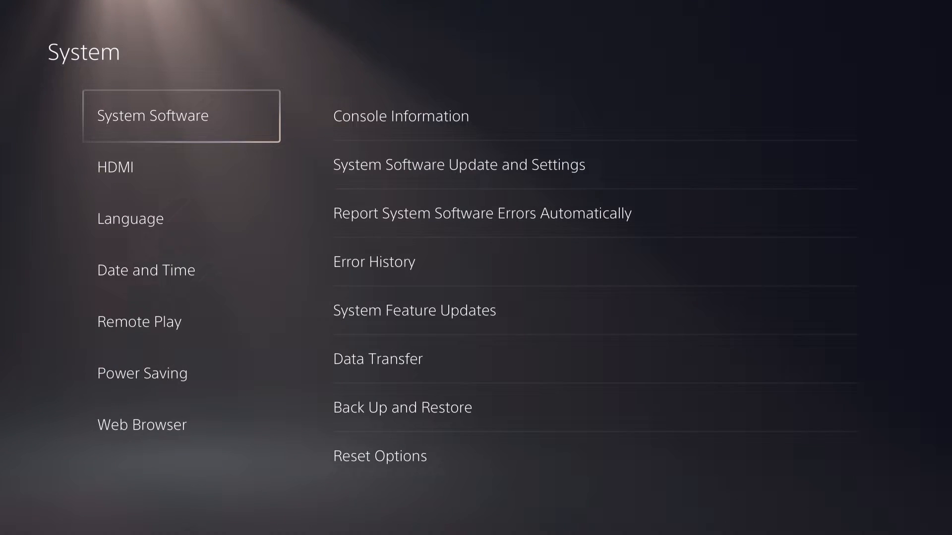
left_click(399, 116)
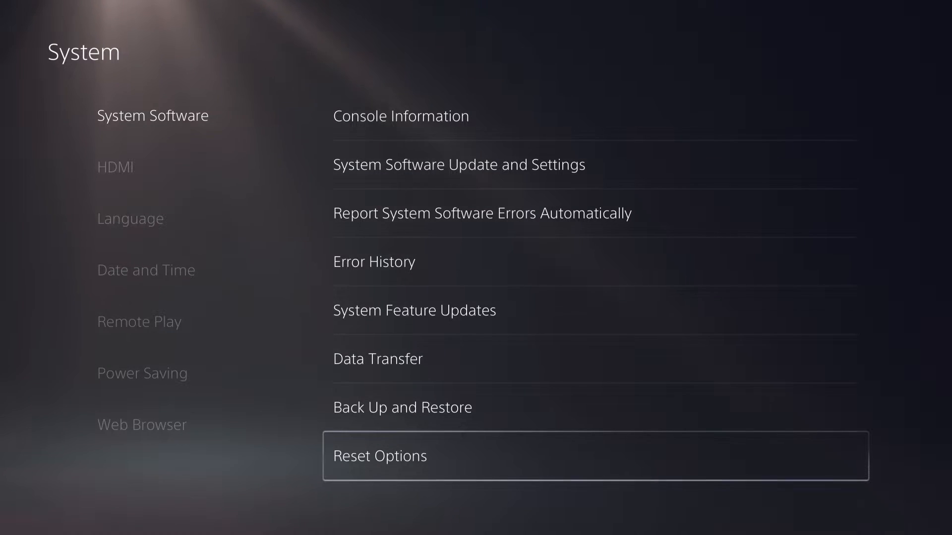
left_click(380, 456)
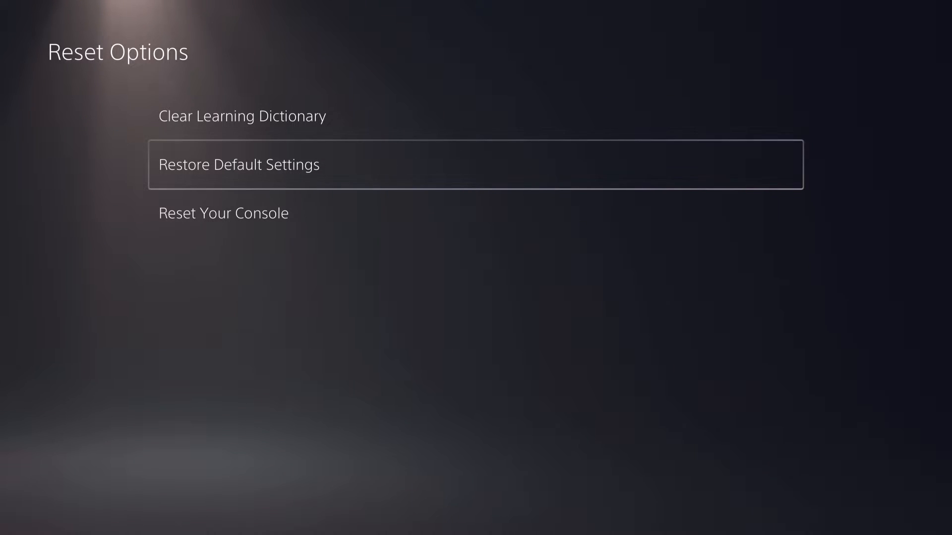
Select Restore Default Settings to see the list of settings it would reset
left_click(238, 164)
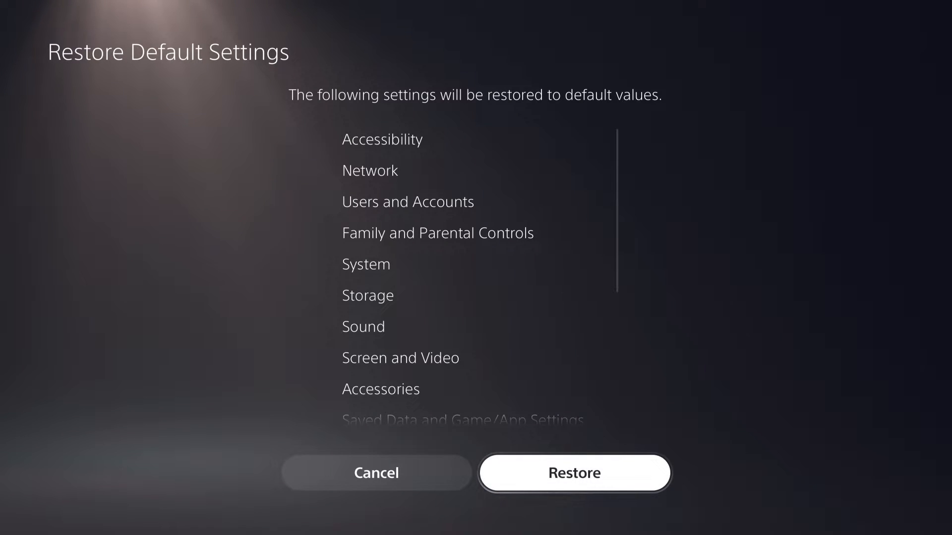
Review the list, start Restore, answer No at the prompt, and go home with the PS button
scroll("down", 3)
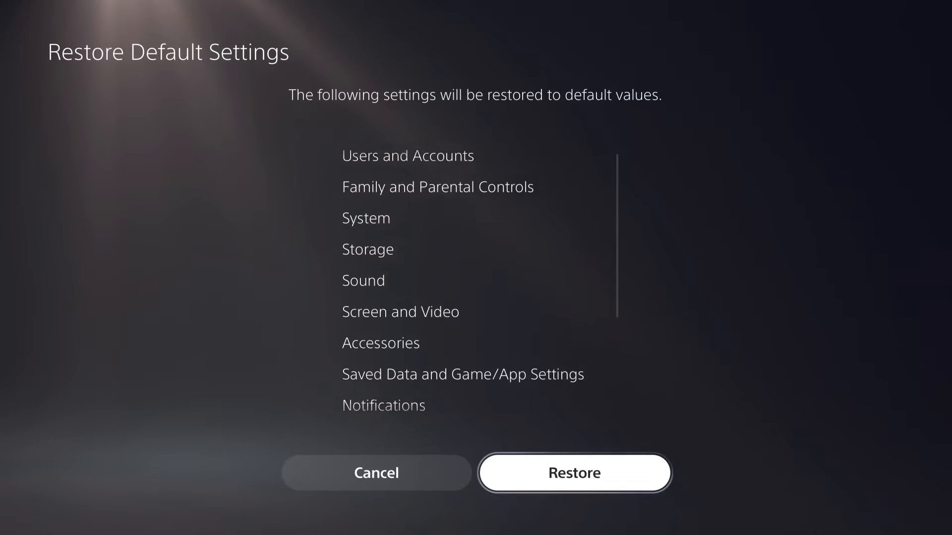
scroll("down", 3)
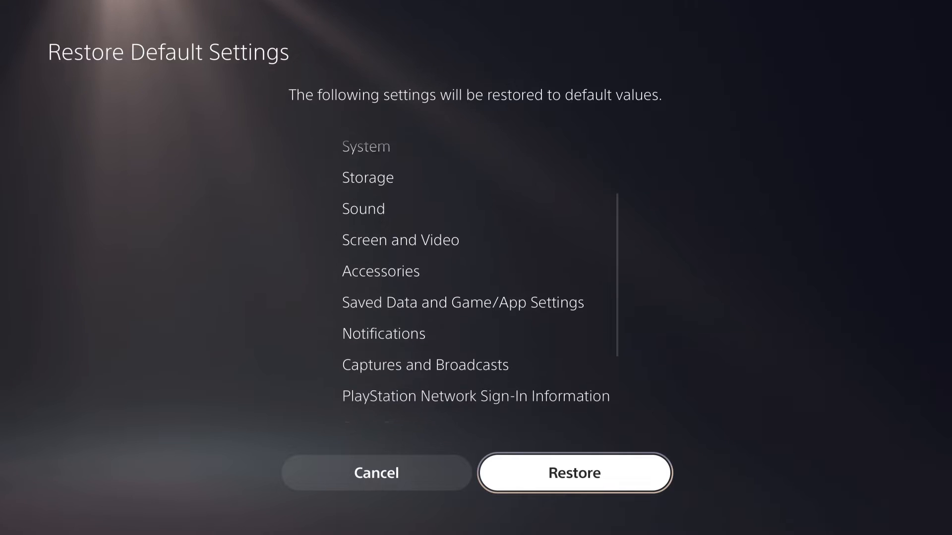
scroll("down", 3)
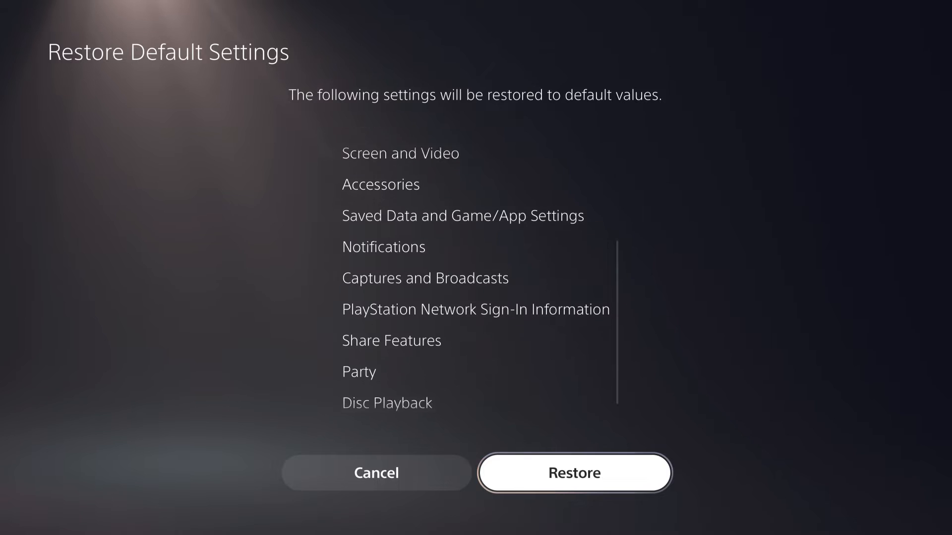
scroll("down", 3)
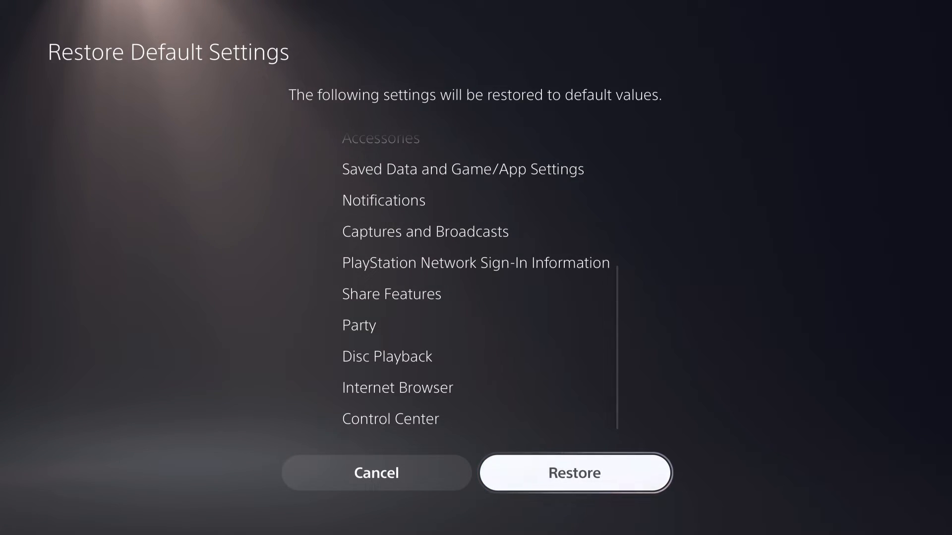
left_click(573, 472)
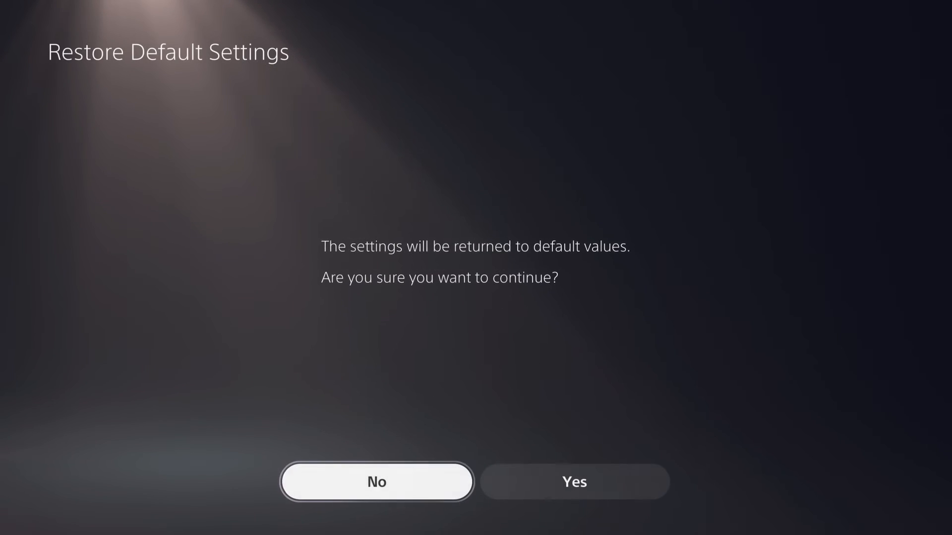
left_click(377, 482)
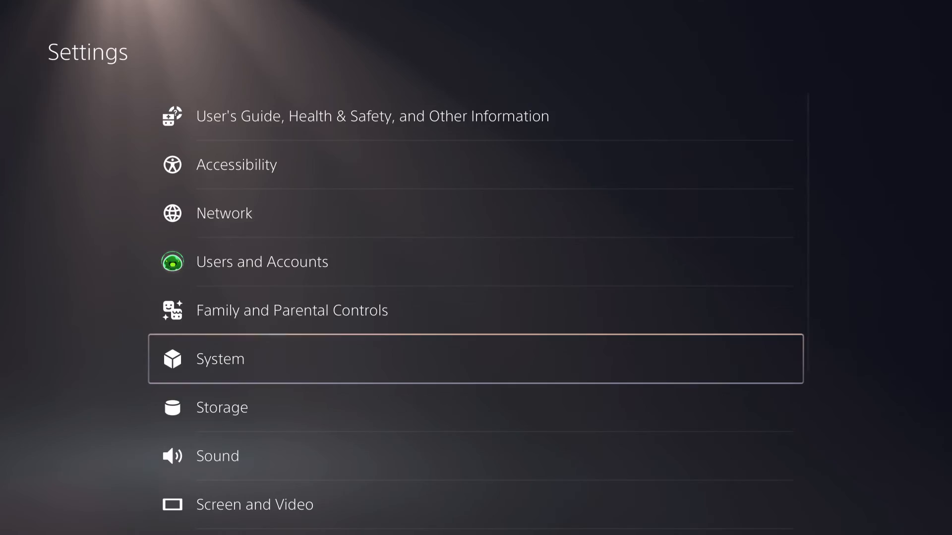
key("PS")
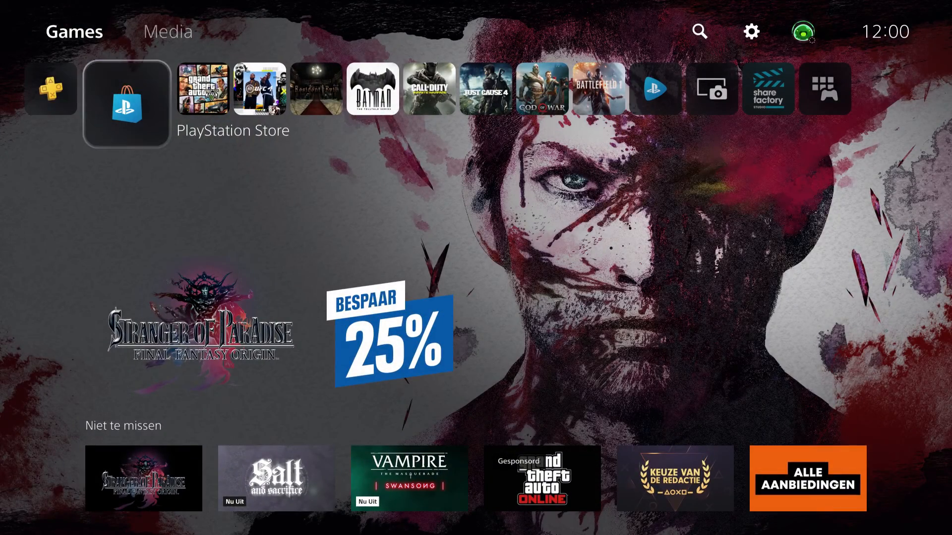